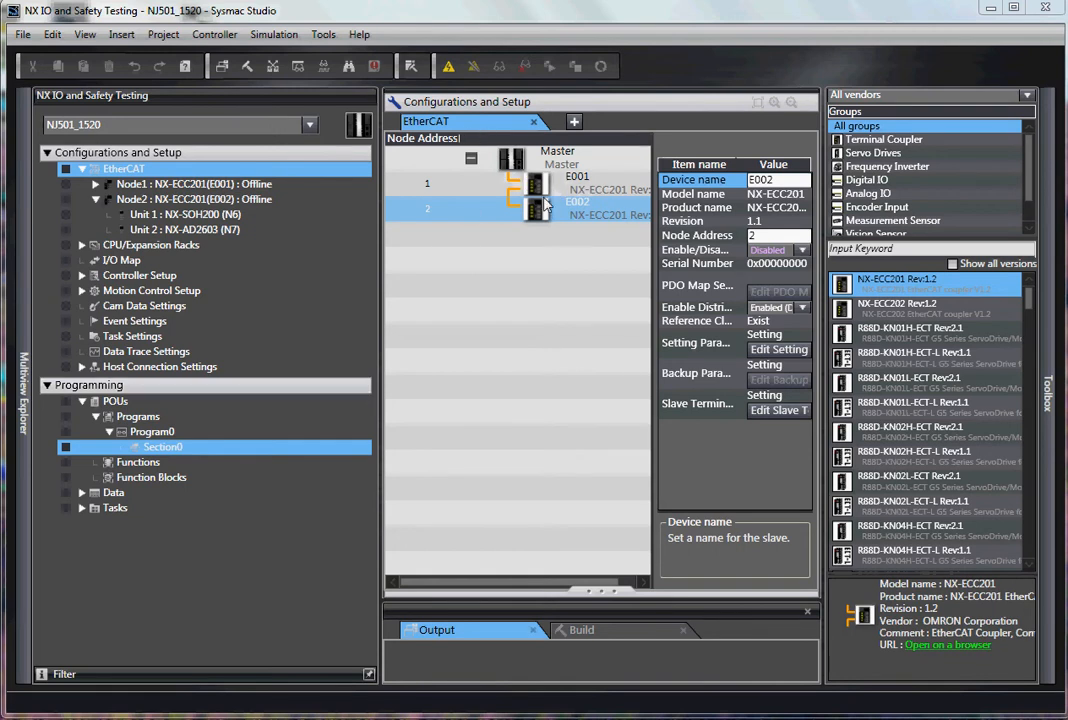
mouse_move(540, 210)
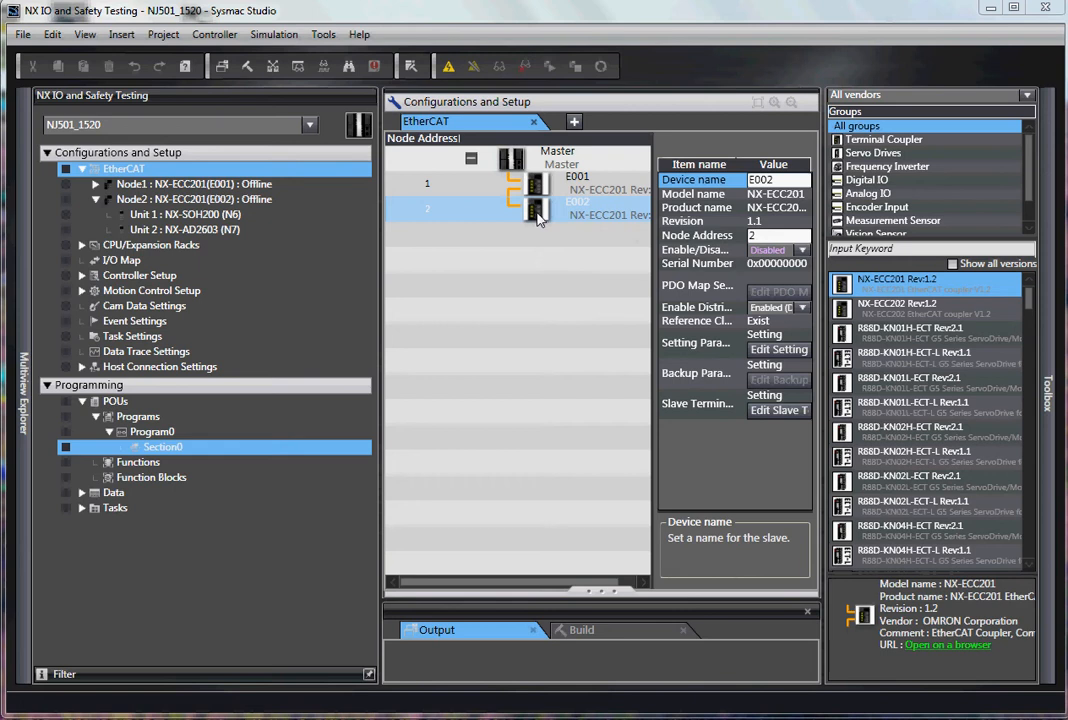
mouse_move(532, 218)
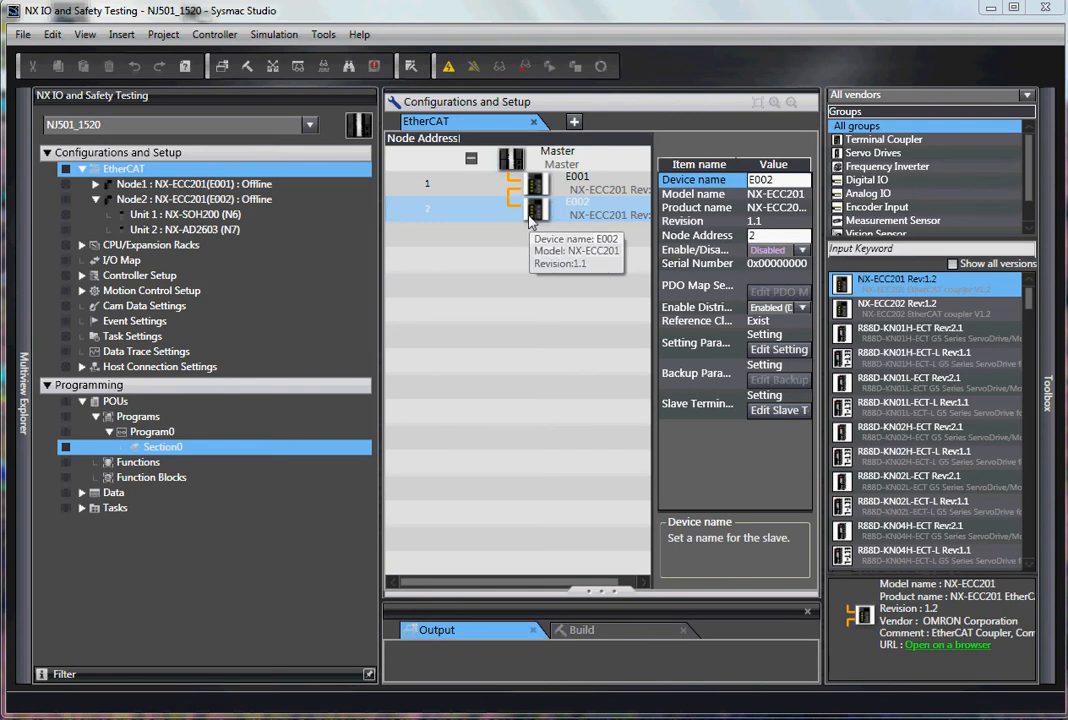
mouse_move(536, 210)
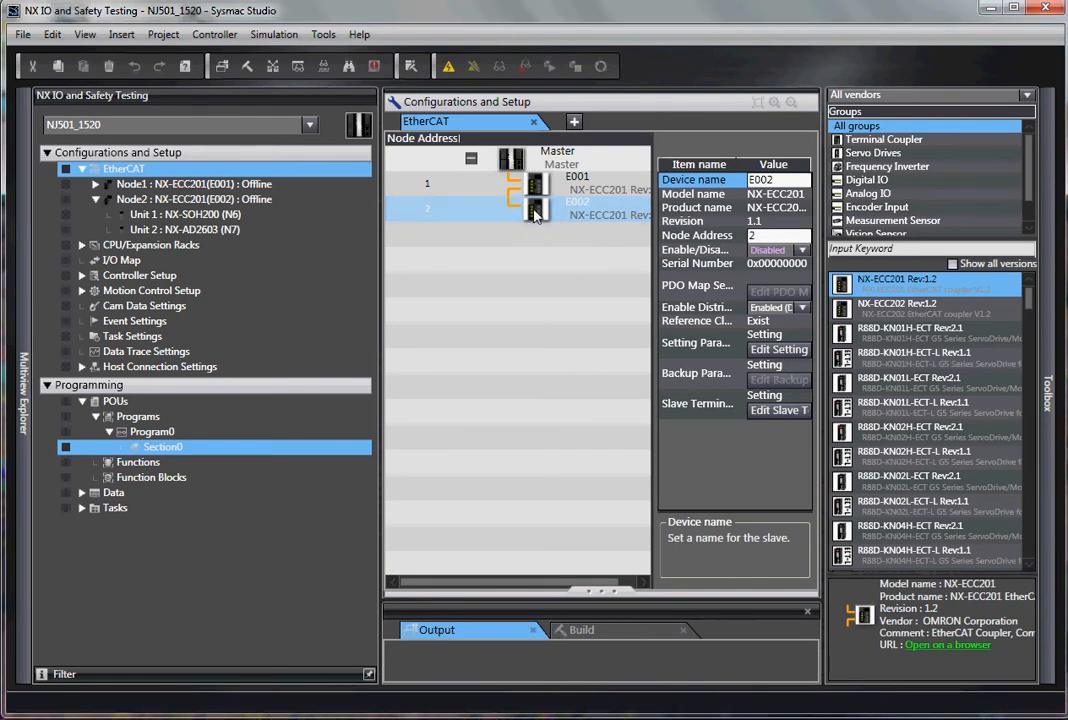
- Set node E002's Enable/Disable Settings value to Disabled from its context actions
right_click(536, 210)
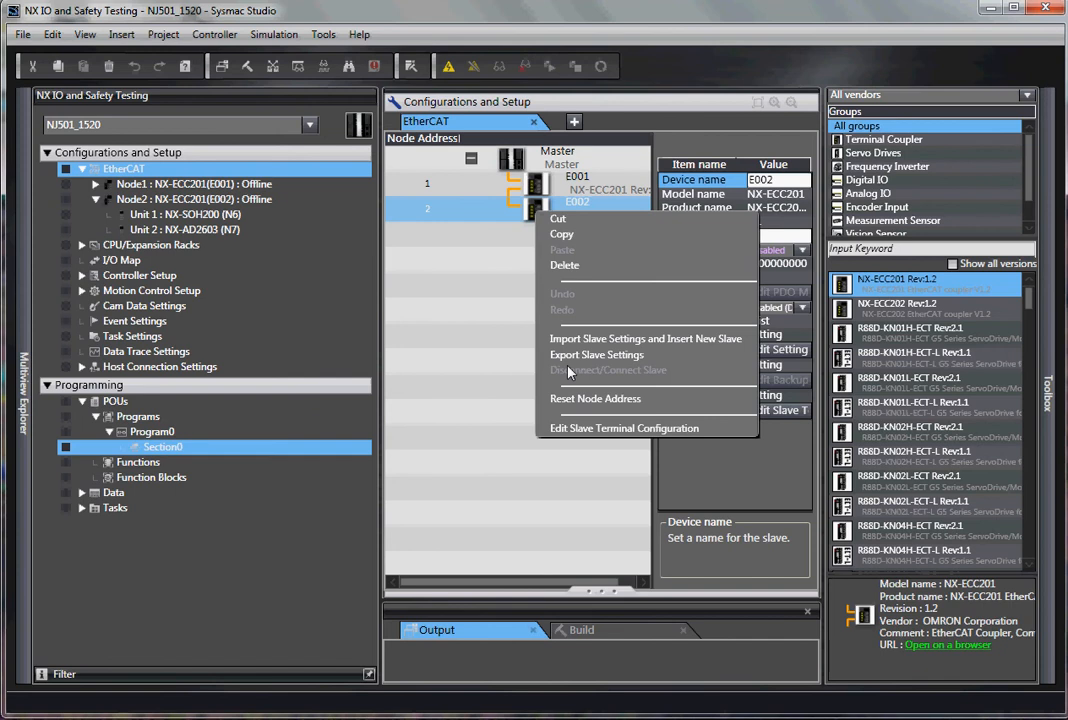
mouse_move(572, 374)
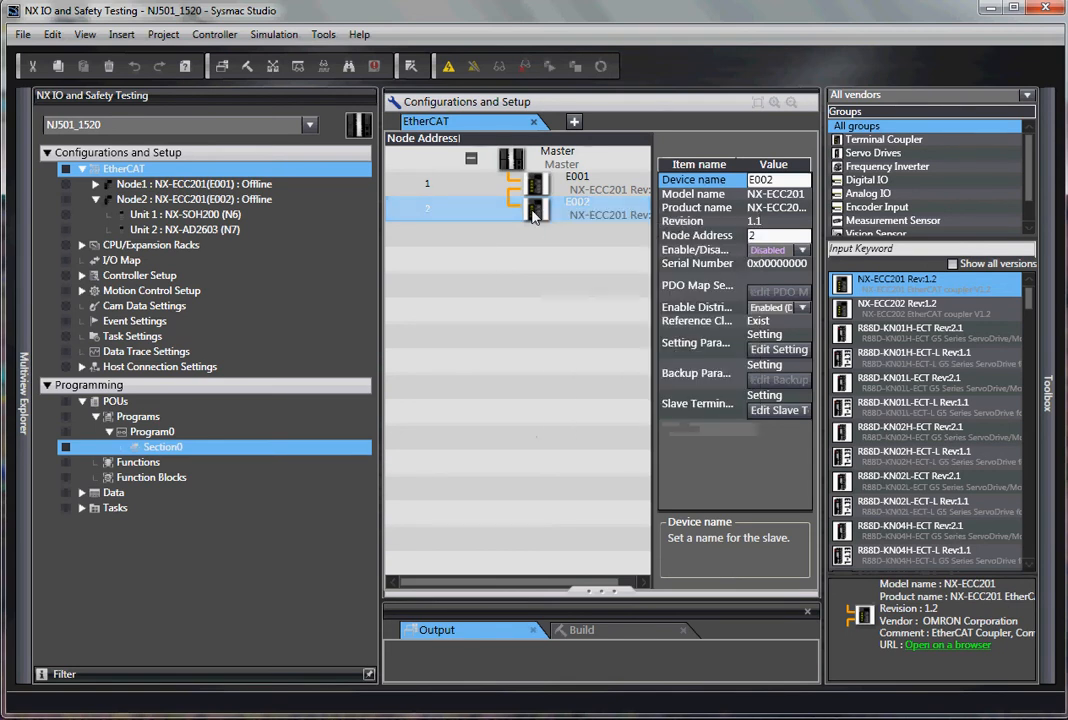
mouse_move(532, 212)
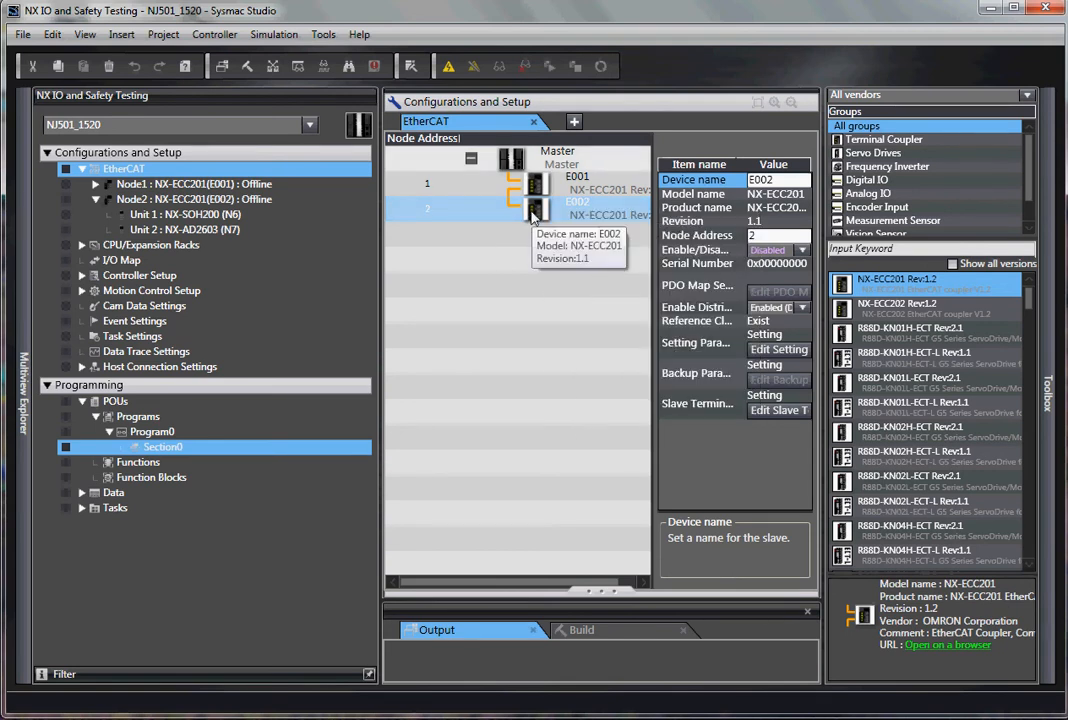
mouse_move(628, 250)
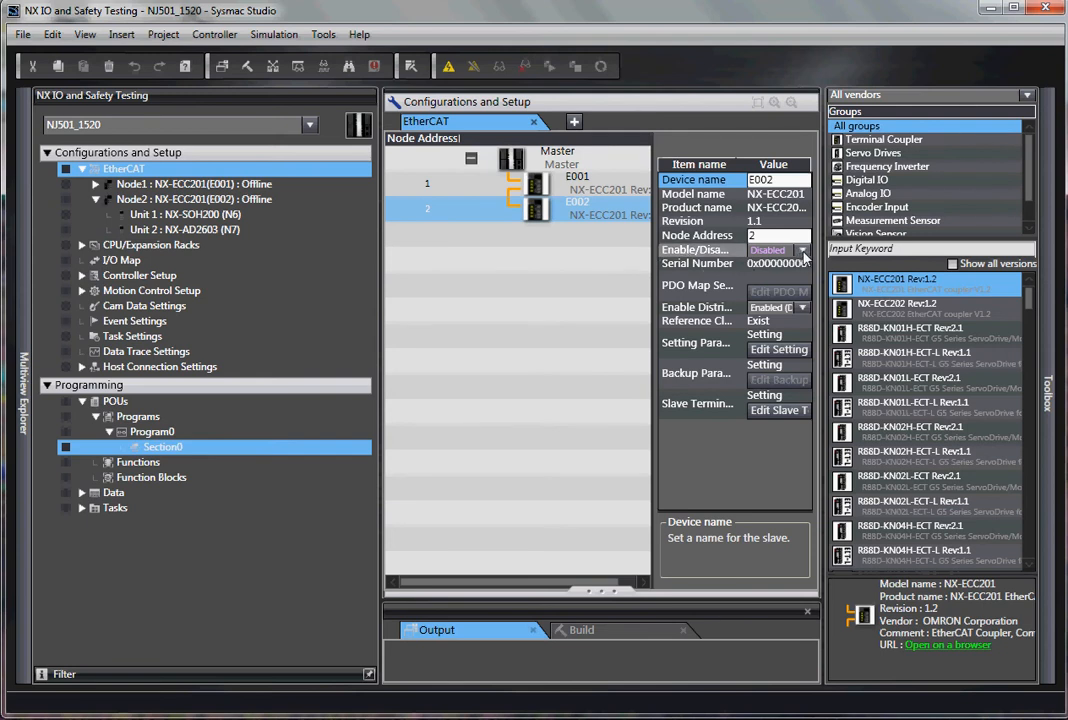
left_click(806, 250)
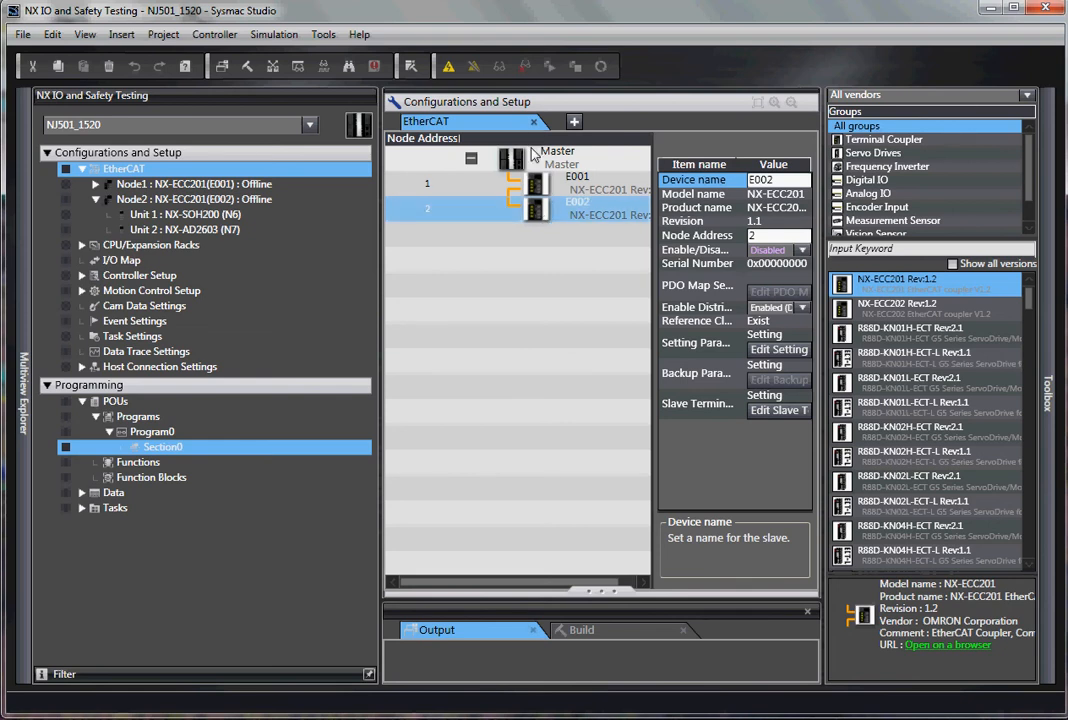
mouse_move(516, 158)
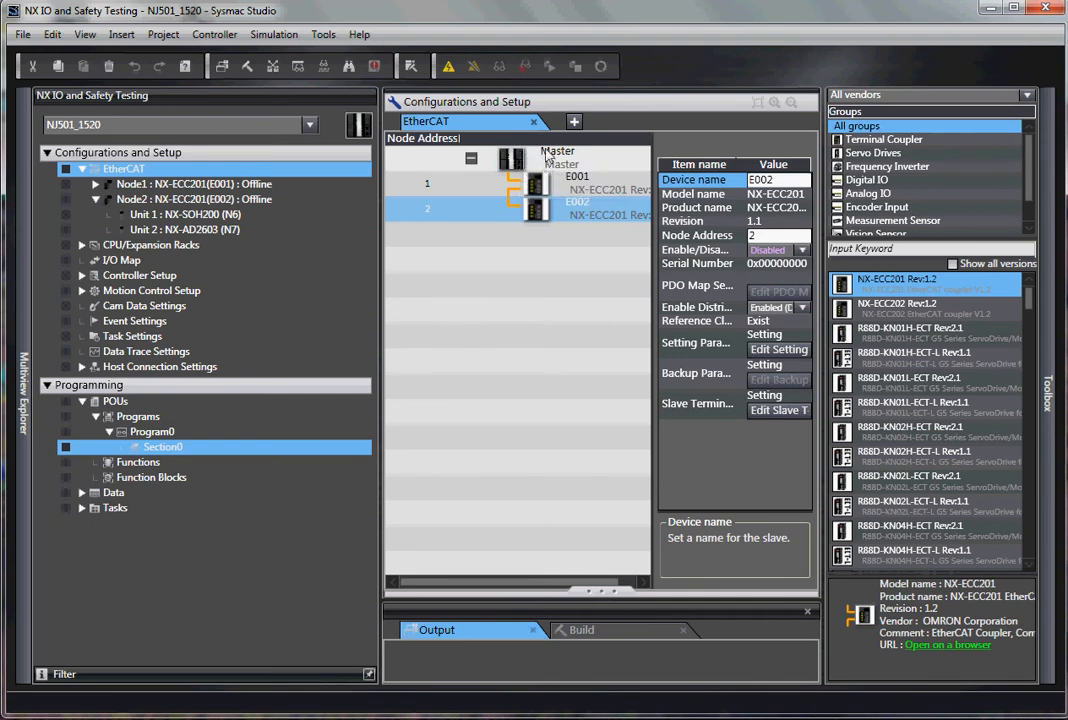
mouse_move(542, 186)
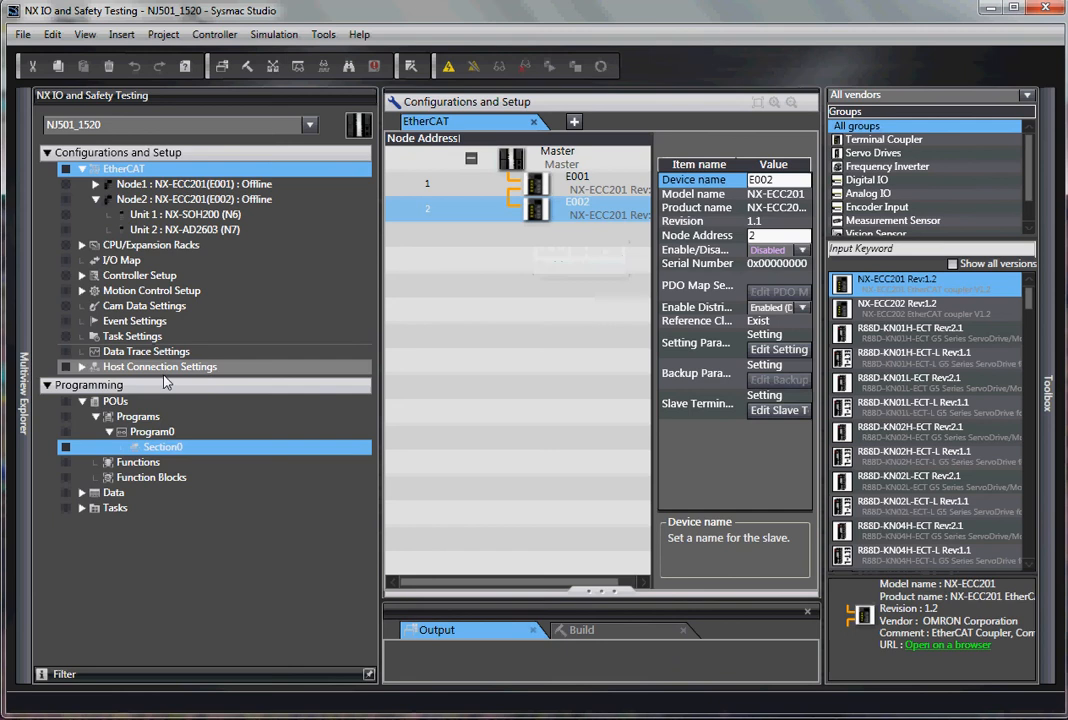
- Show Program0's Section0 ladder and the Toolbox group listing EC_ConnectSlave and EC_DisconnectSlave
double_click(164, 448)
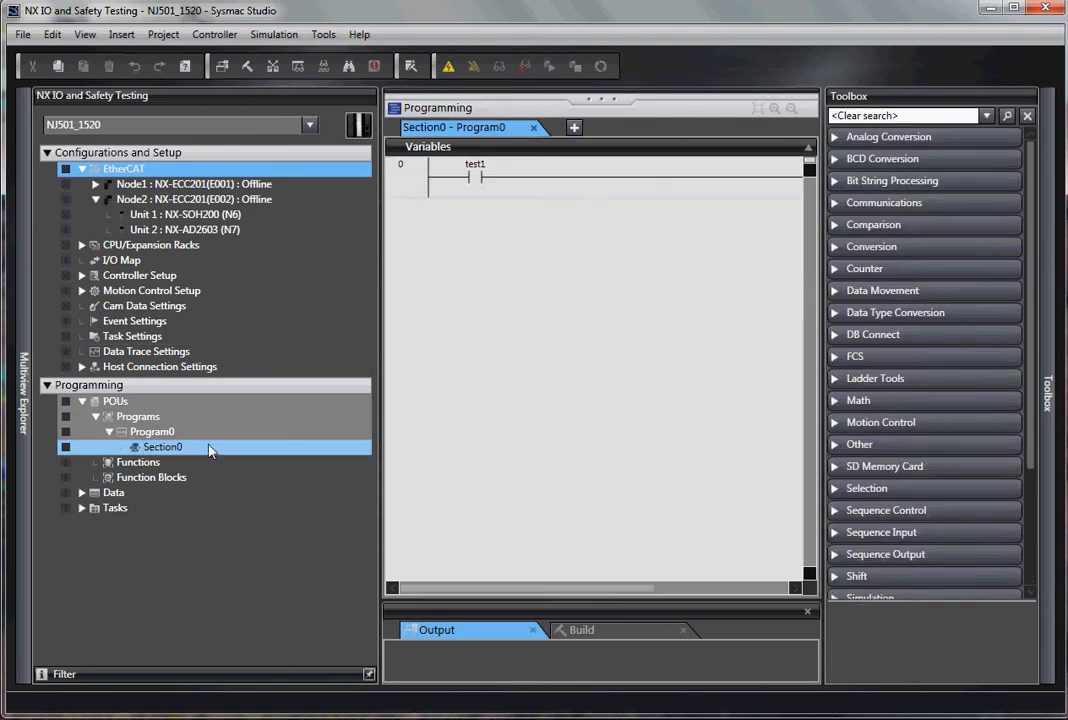
double_click(162, 446)
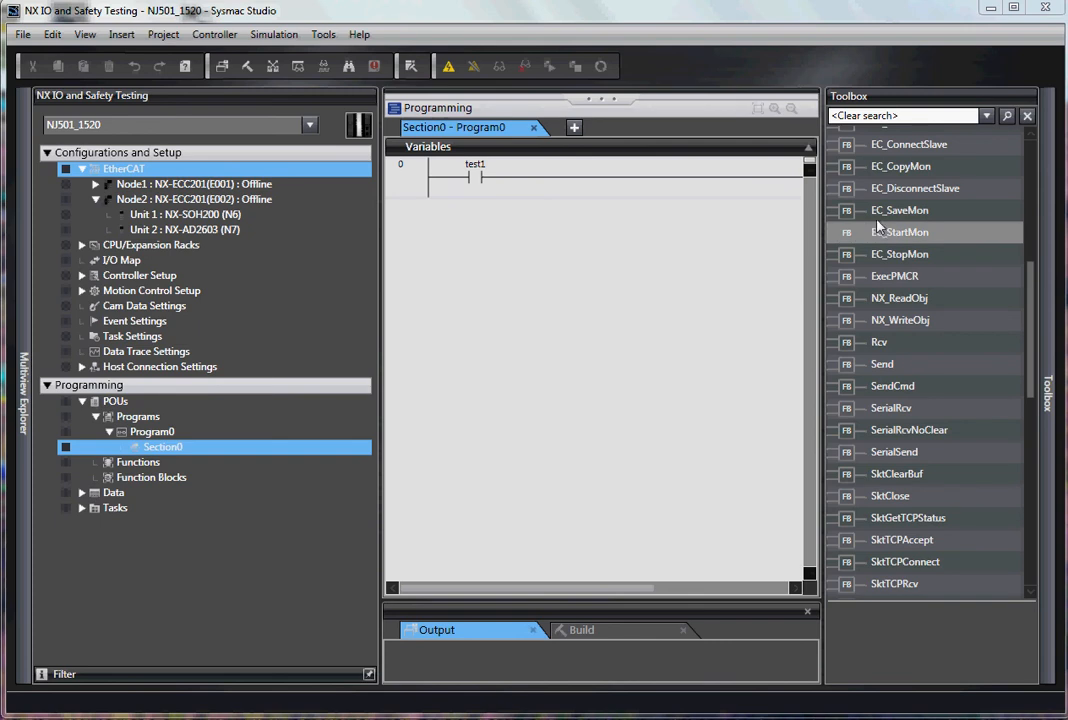
mouse_move(900, 166)
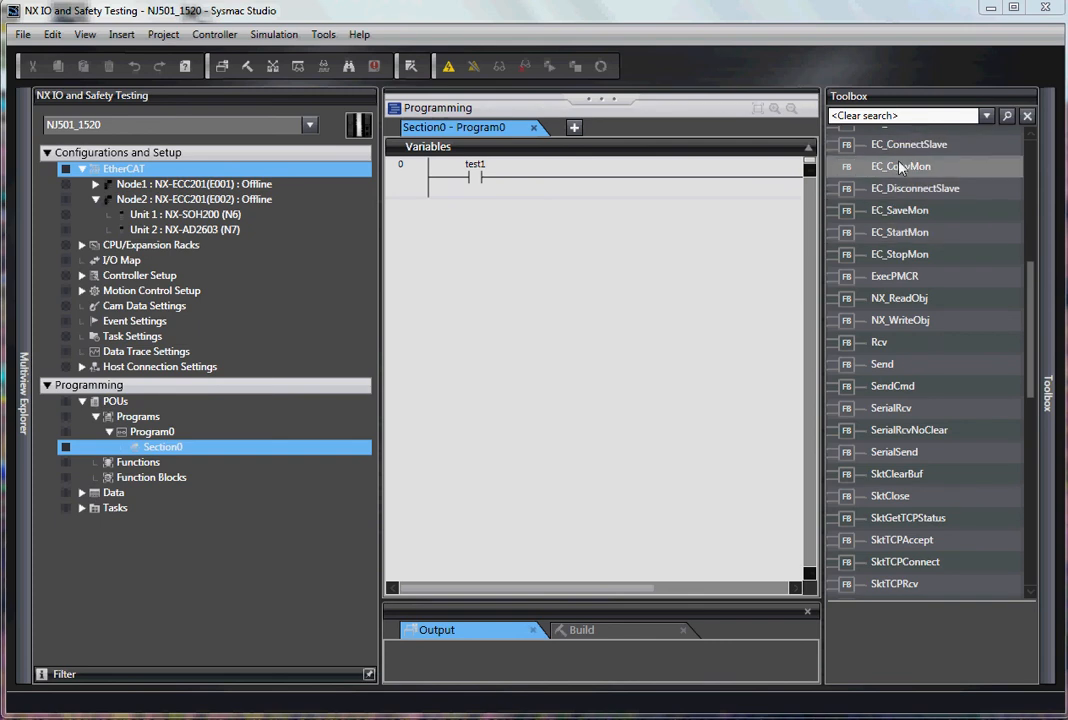
mouse_move(896, 188)
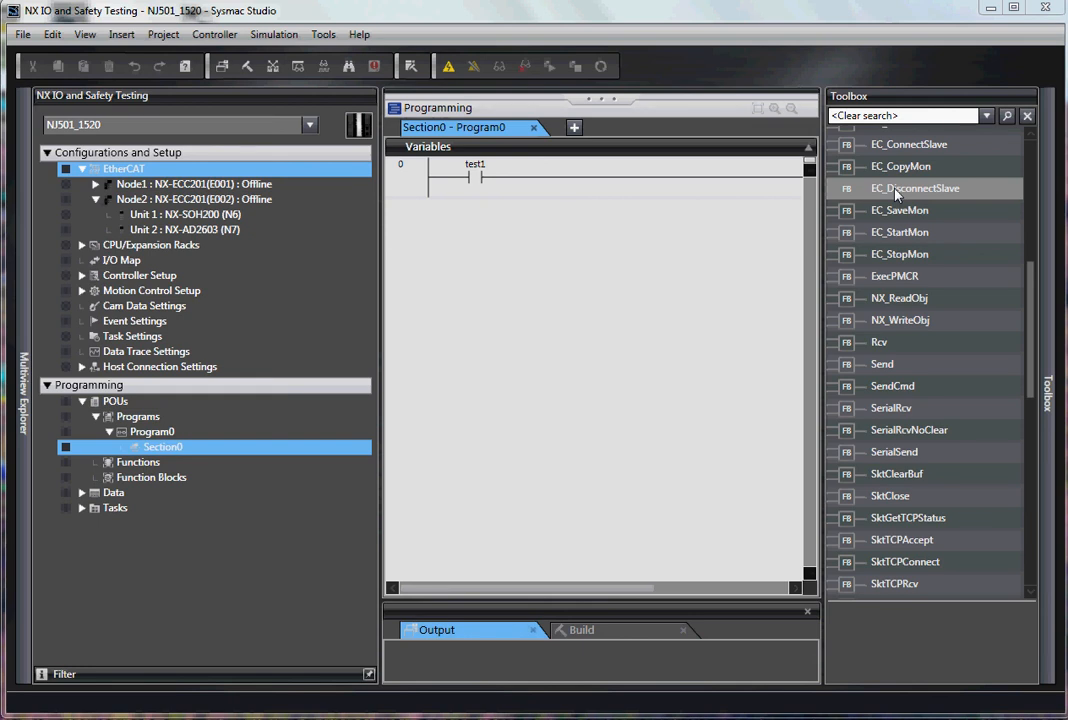
mouse_move(1024, 150)
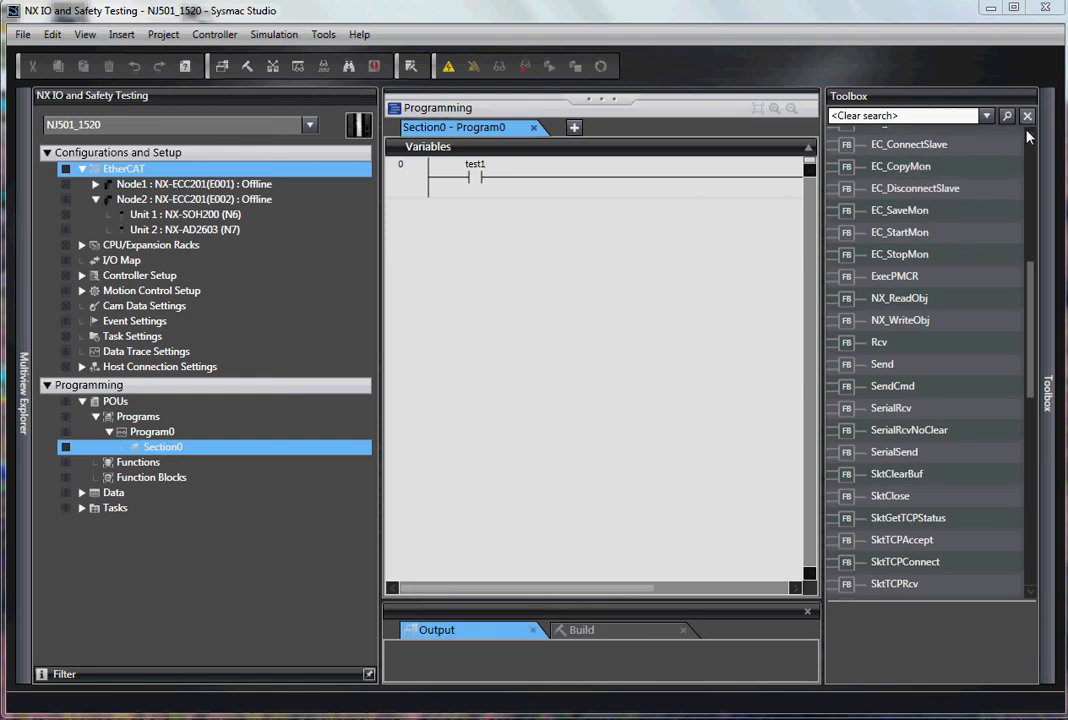